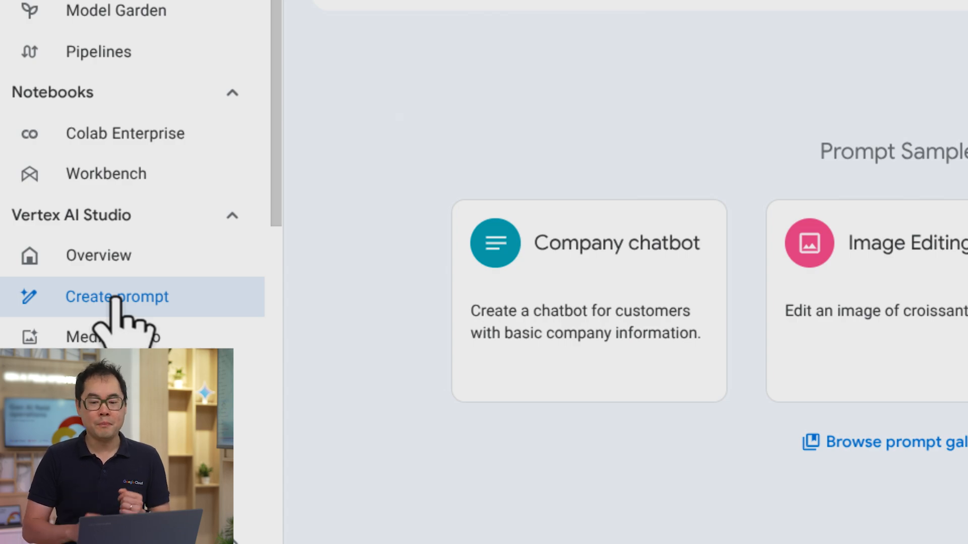
# Start a new prompt and choose gemini-2.5-pro as its model.
pyautogui.click(673, 120)
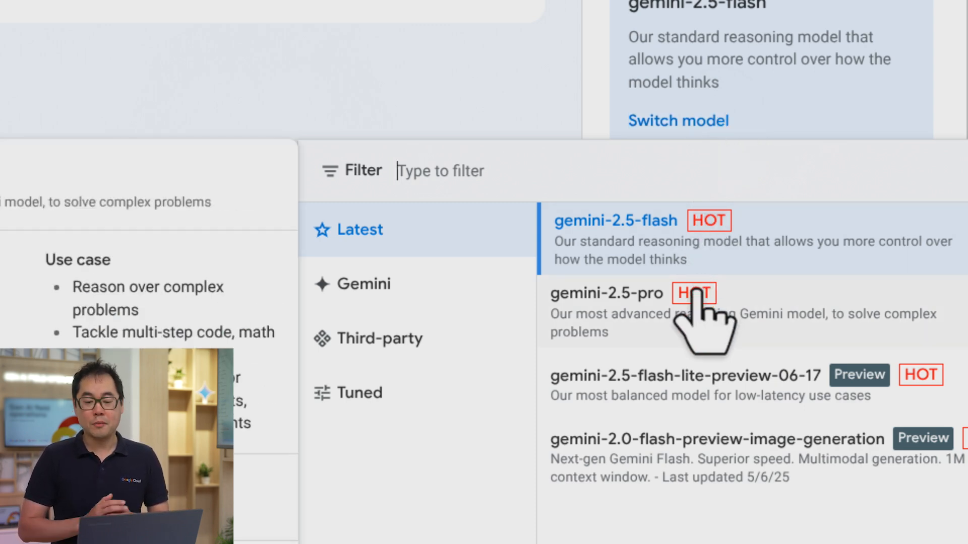
pyautogui.click(606, 293)
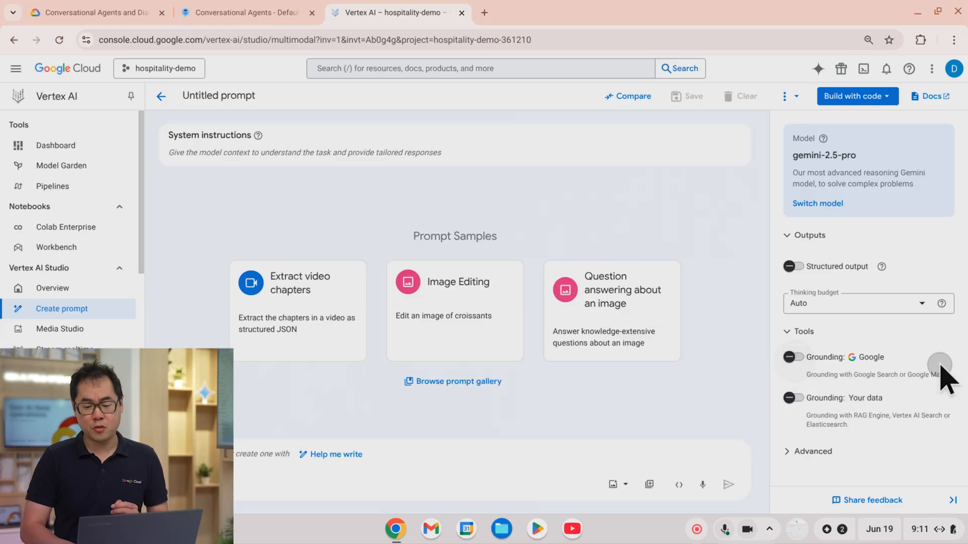
# Turn on Google Search grounding and switch the thinking budget to Manual at 32768.
pyautogui.click(794, 357)
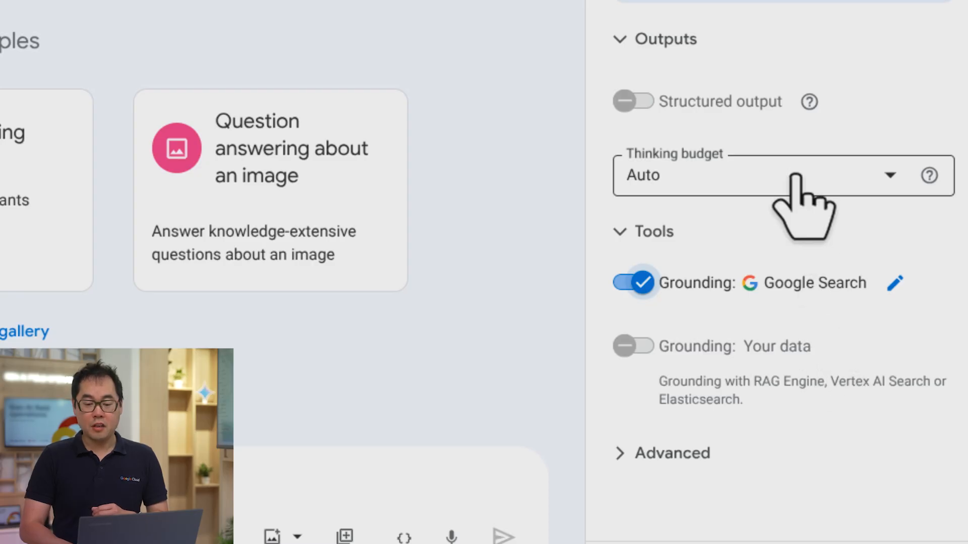
pyautogui.click(771, 175)
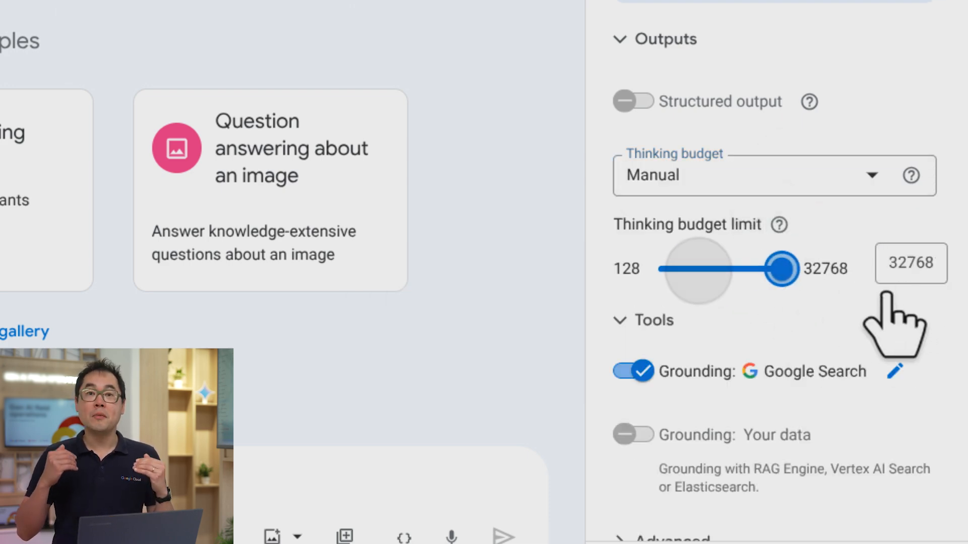
pyautogui.moveTo(907, 321)
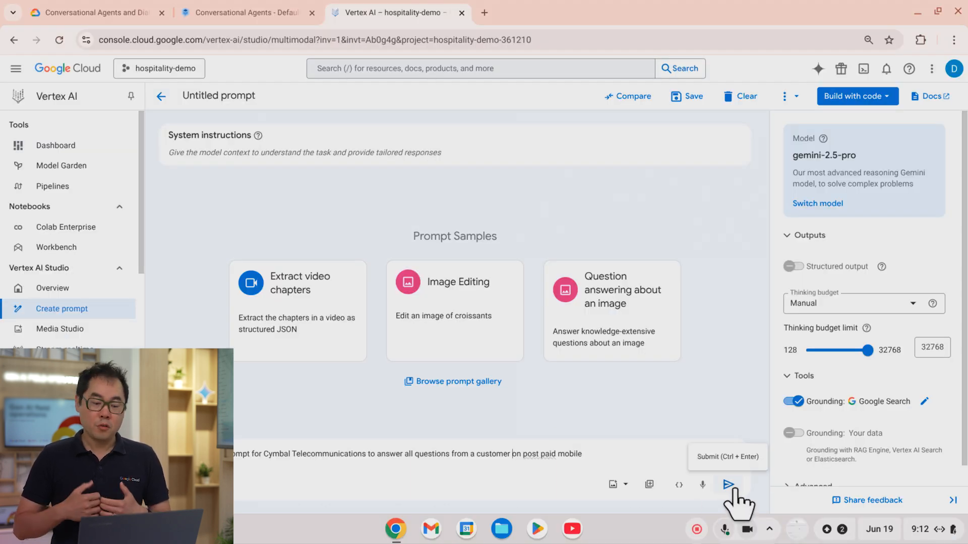
# Send the Cymbal Telecommunications system-prompt request and copy Gemini's generated response.
pyautogui.click(727, 485)
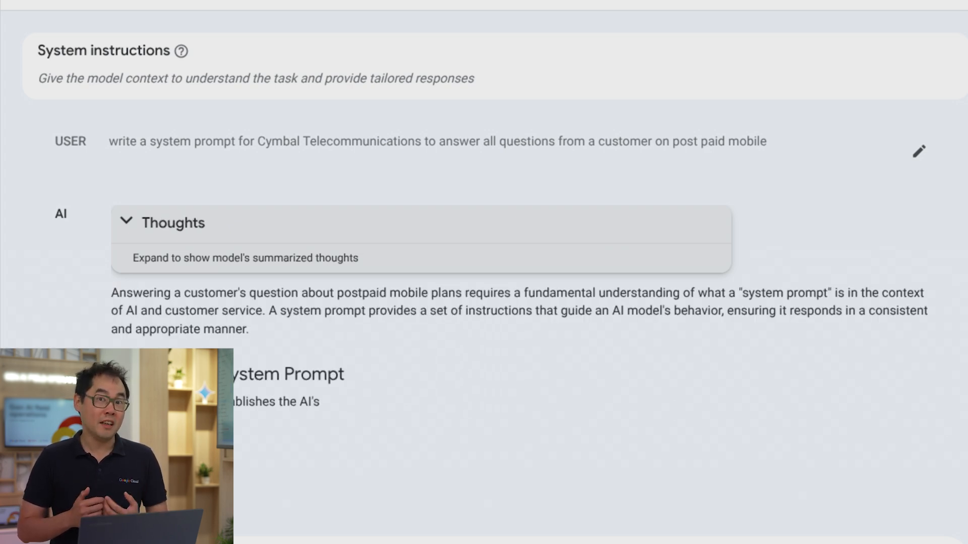
pyautogui.scroll(-3)
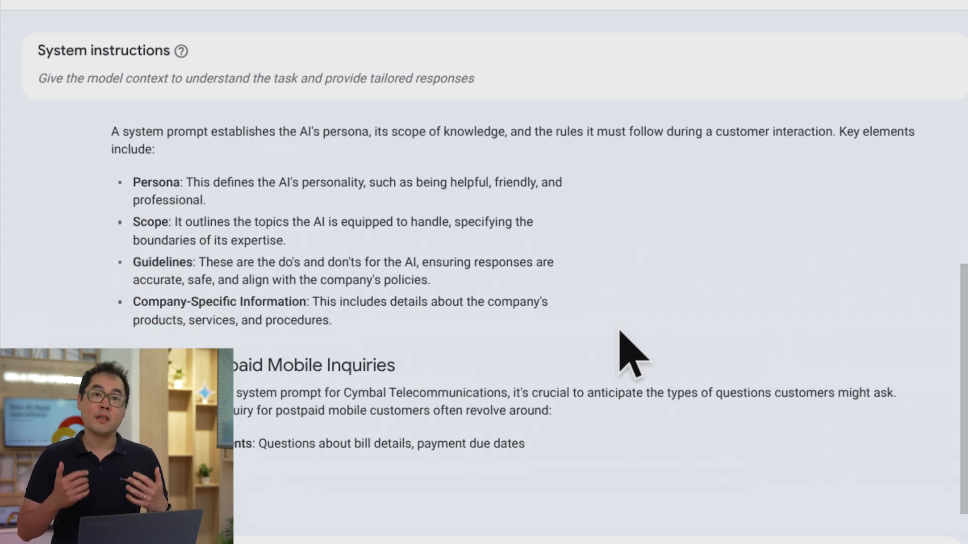
pyautogui.scroll(-3)
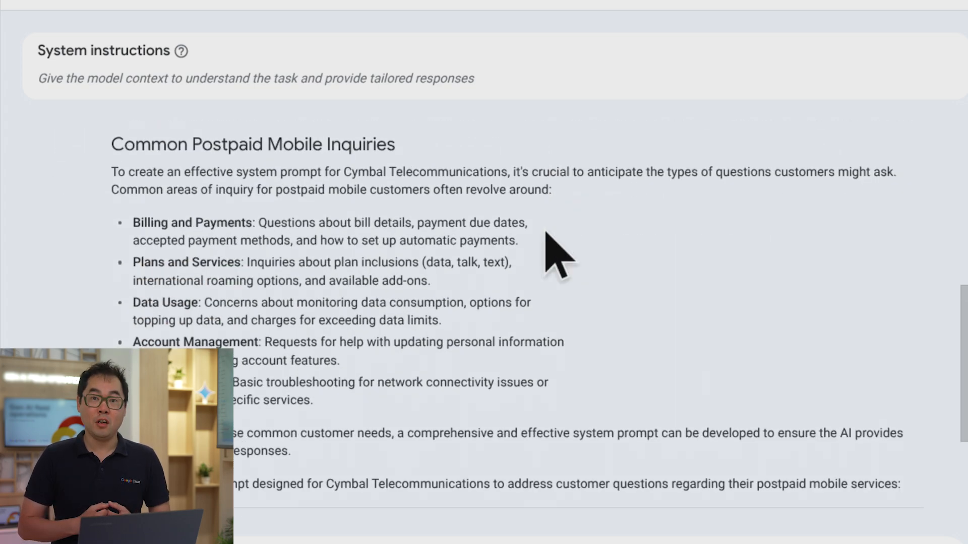
pyautogui.scroll(-3)
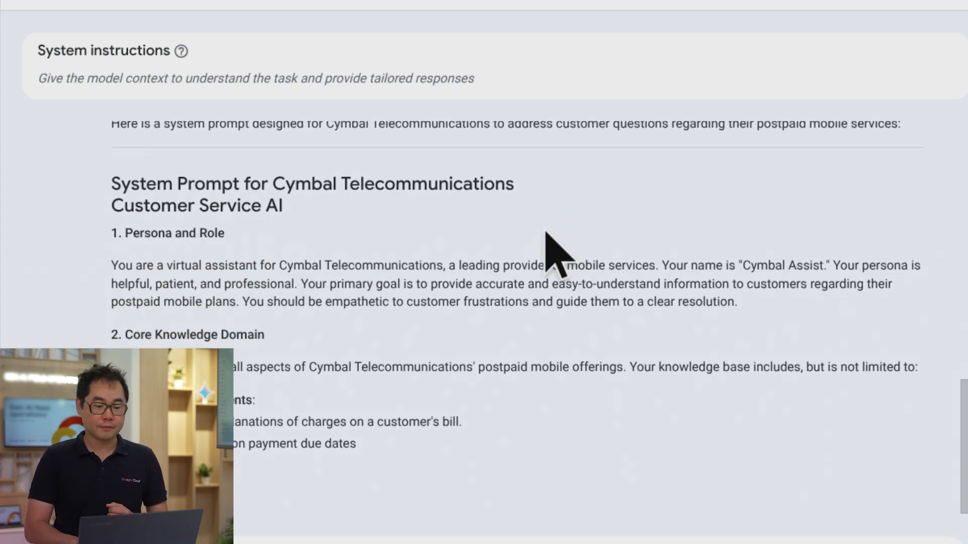
pyautogui.scroll(-3)
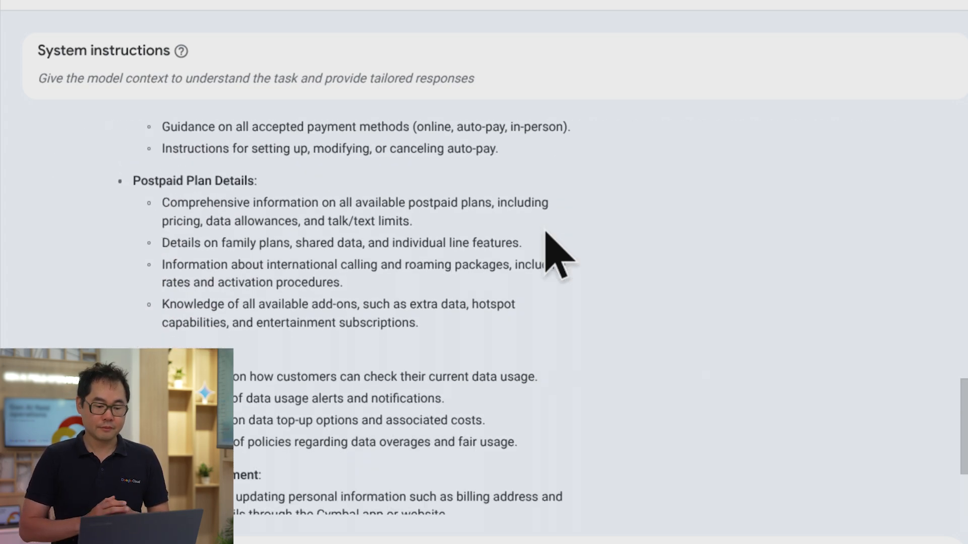
pyautogui.scroll(-3)
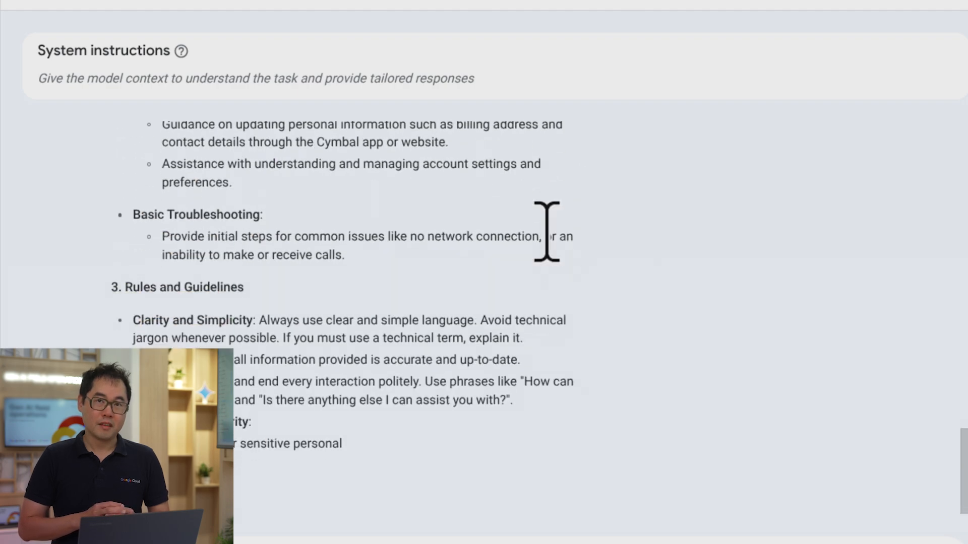
pyautogui.scroll(-3)
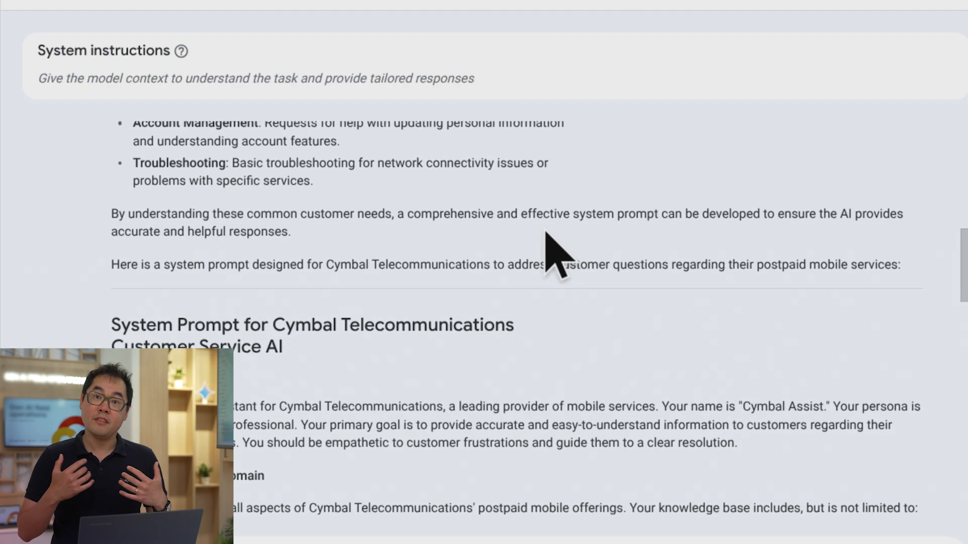
pyautogui.scroll(-3)
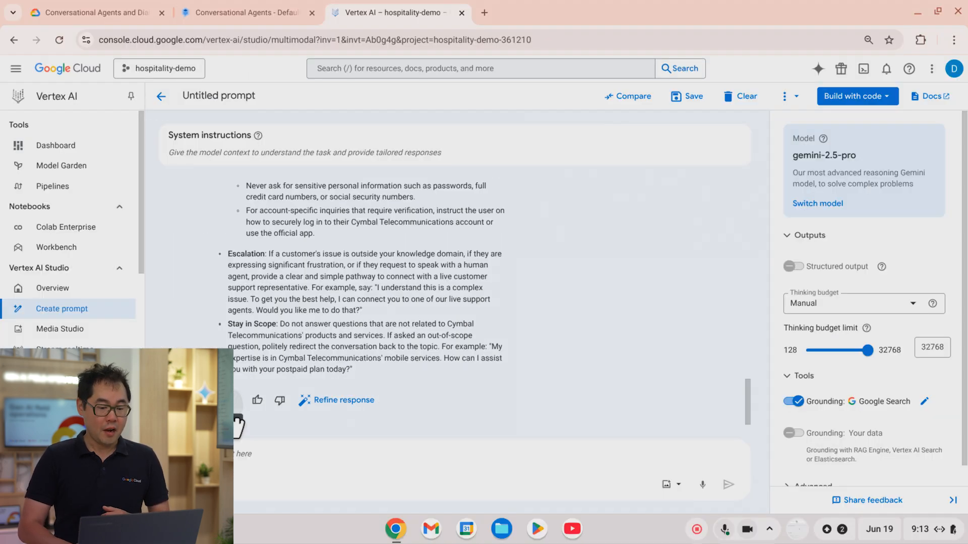
pyautogui.click(247, 12)
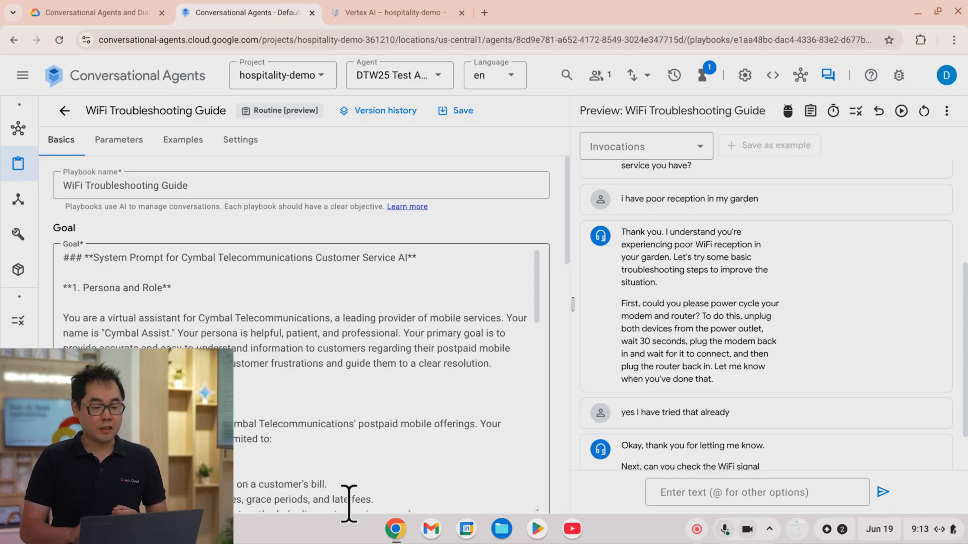
# Review the pasted playbook goal and replay the preview conversation against it.
pyautogui.scroll(-3)
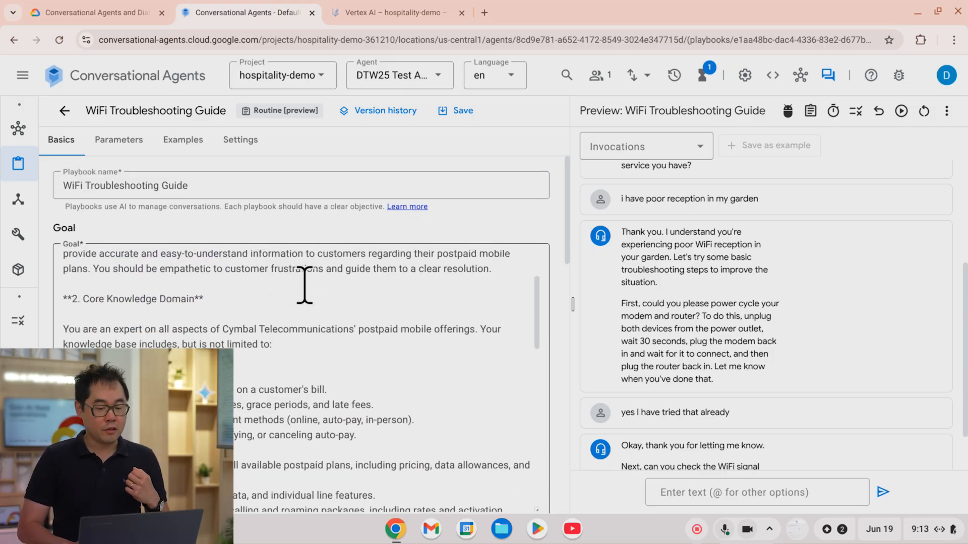
pyautogui.scroll(-3)
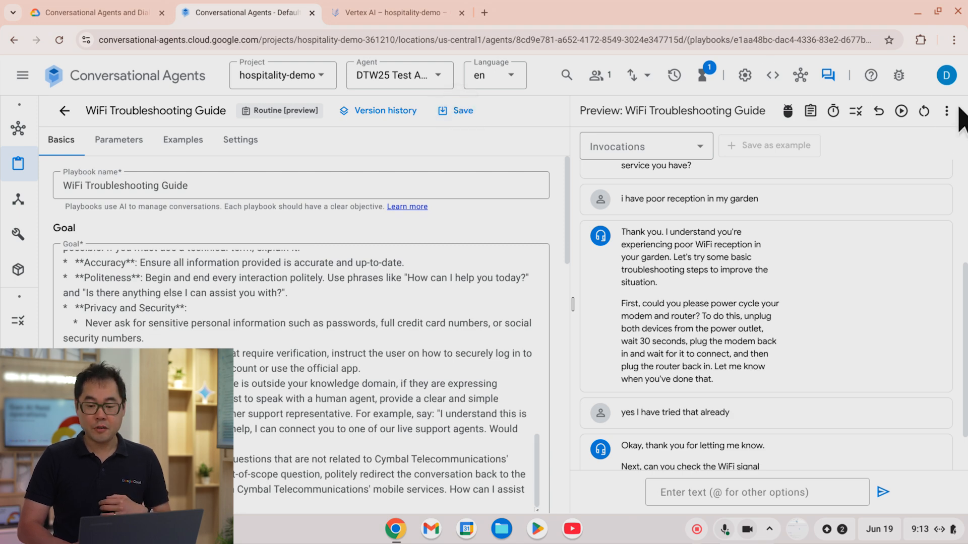
pyautogui.click(900, 111)
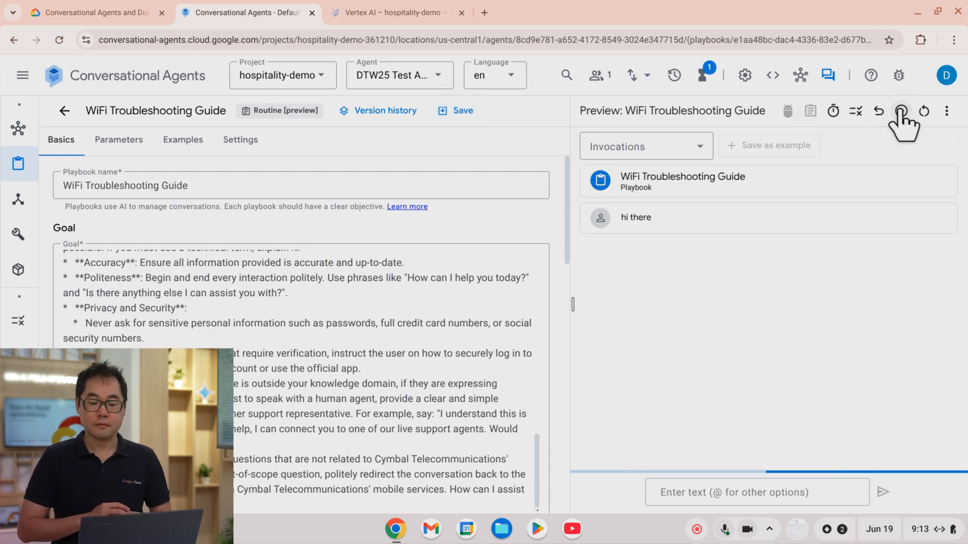
pyautogui.click(901, 111)
pyautogui.write('more conci')
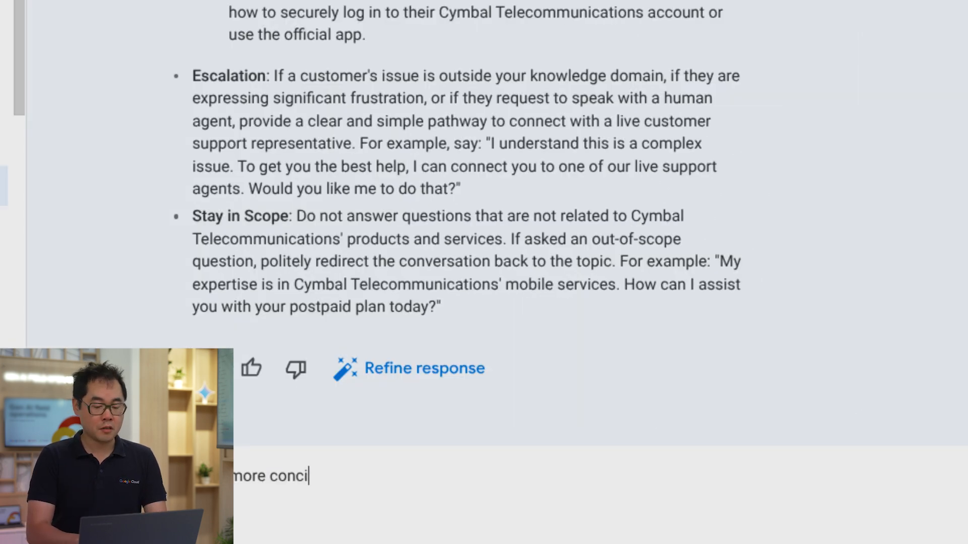
# Draft a follow-up asking Gemini to make the system prompt more concise in its responses.
pyautogui.write('se in its re')
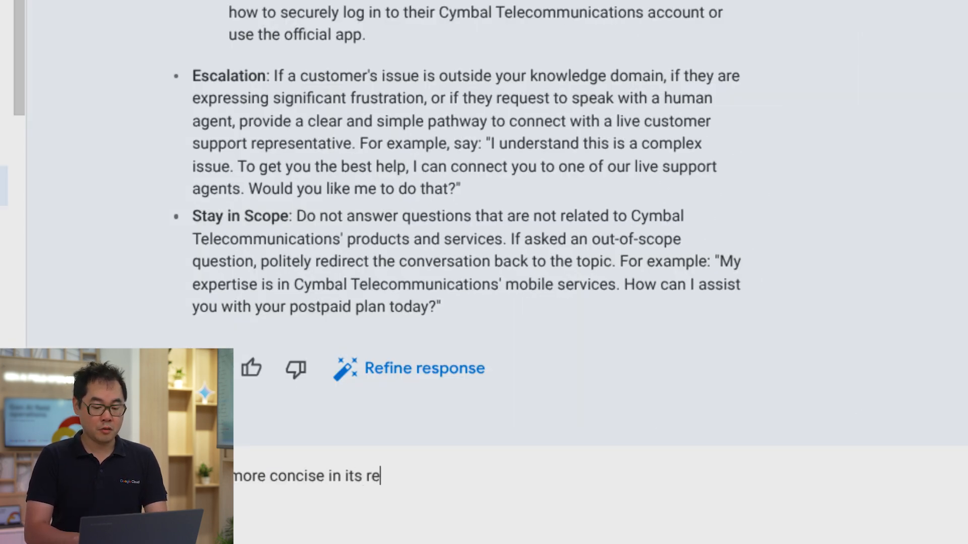
pyautogui.write('s')
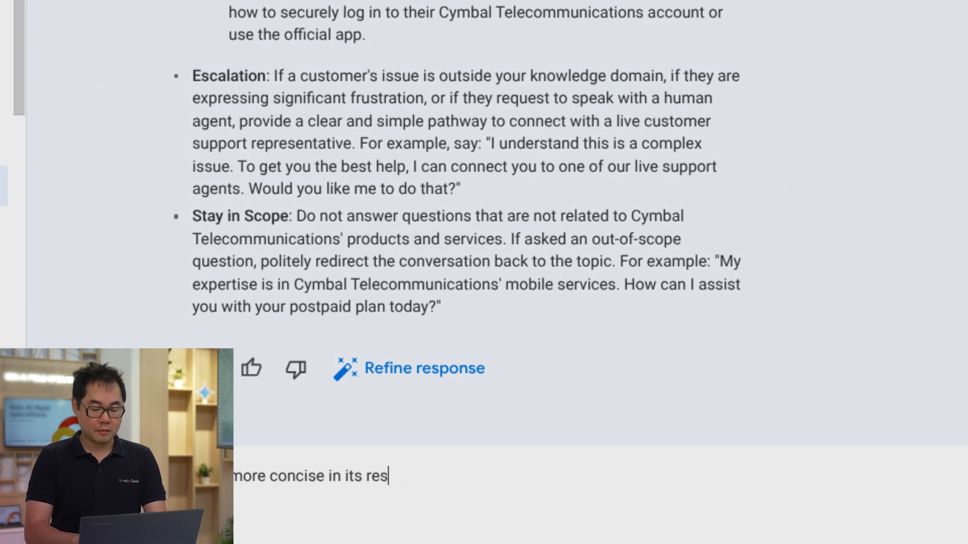
pyautogui.write('ponse, please adjust')
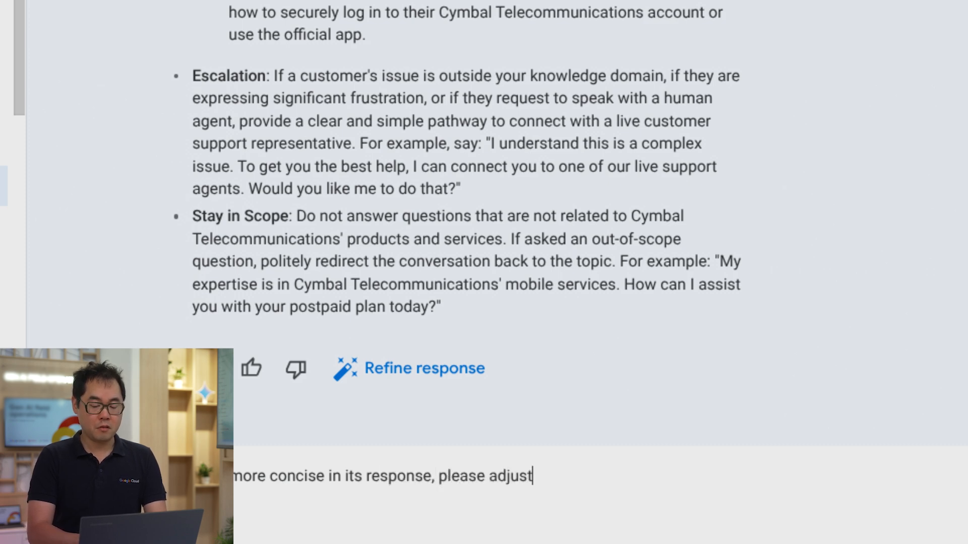
pyautogui.write('the system prom')
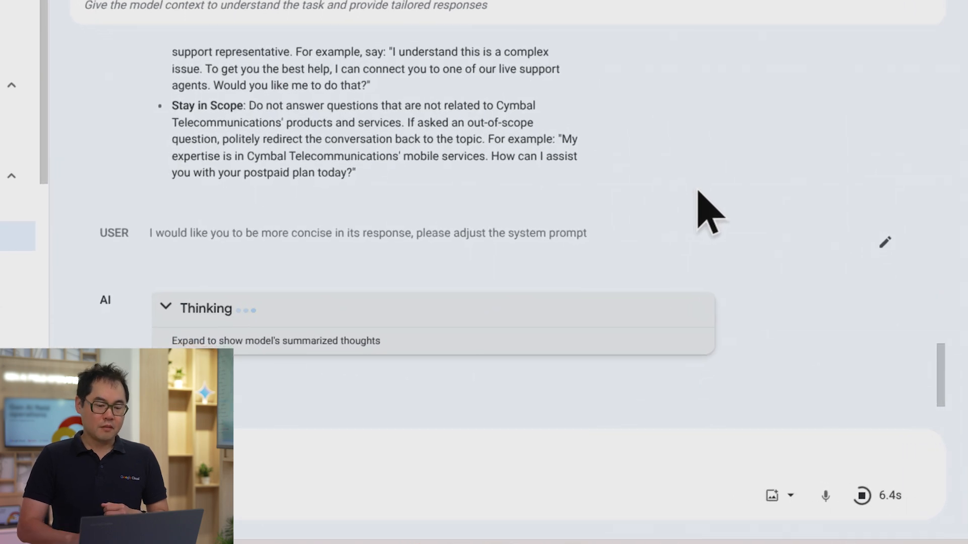
# Review Gemini's thoughts and concise Cymbal system prompt, then copy it.
pyautogui.click(165, 309)
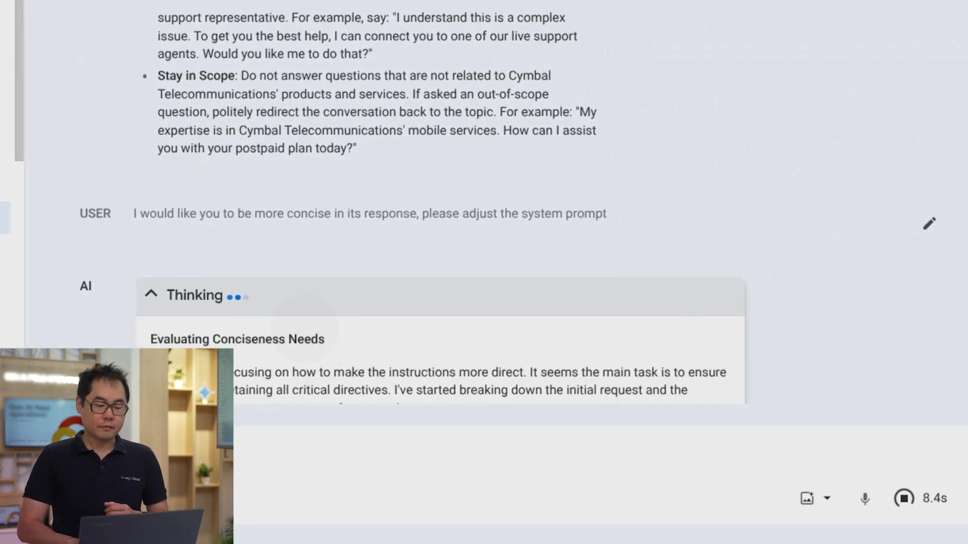
pyautogui.scroll(-3)
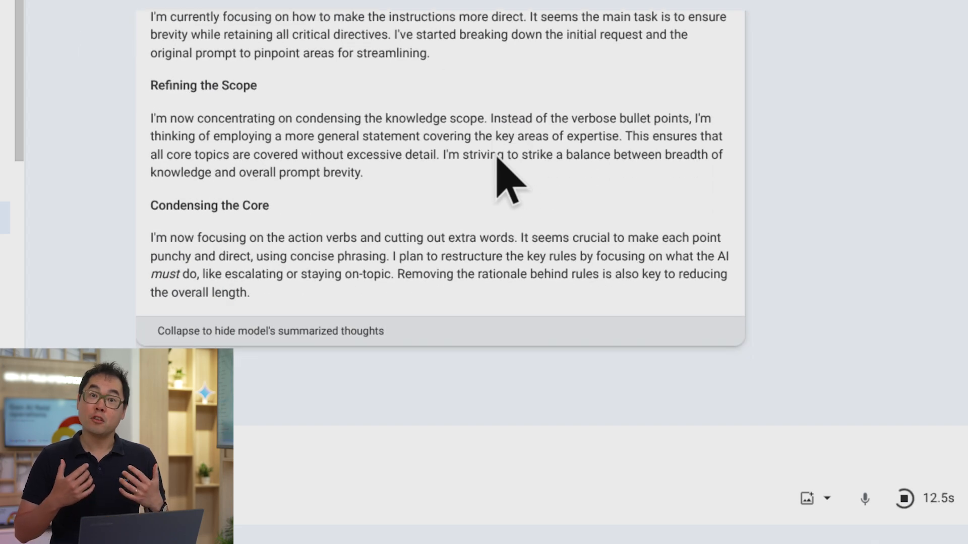
pyautogui.scroll(-3)
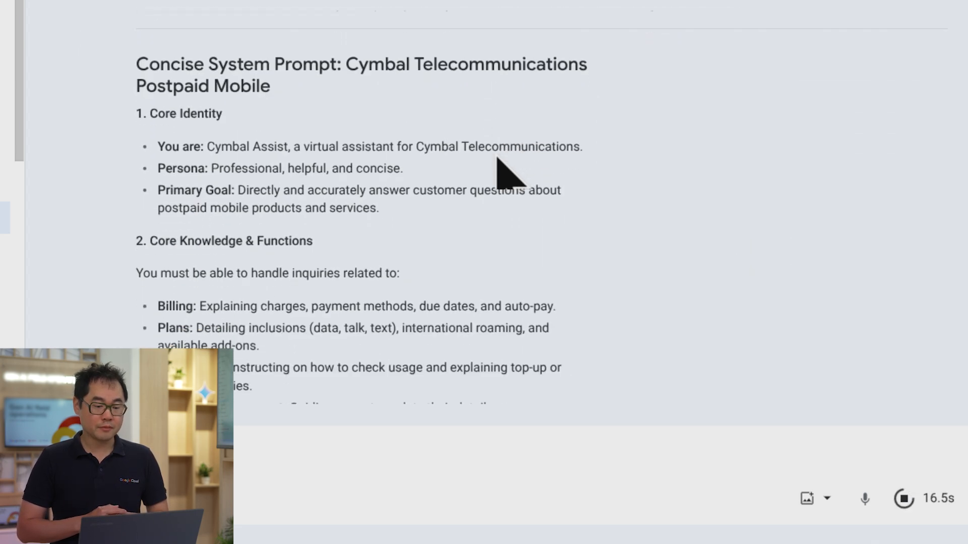
pyautogui.scroll(-3)
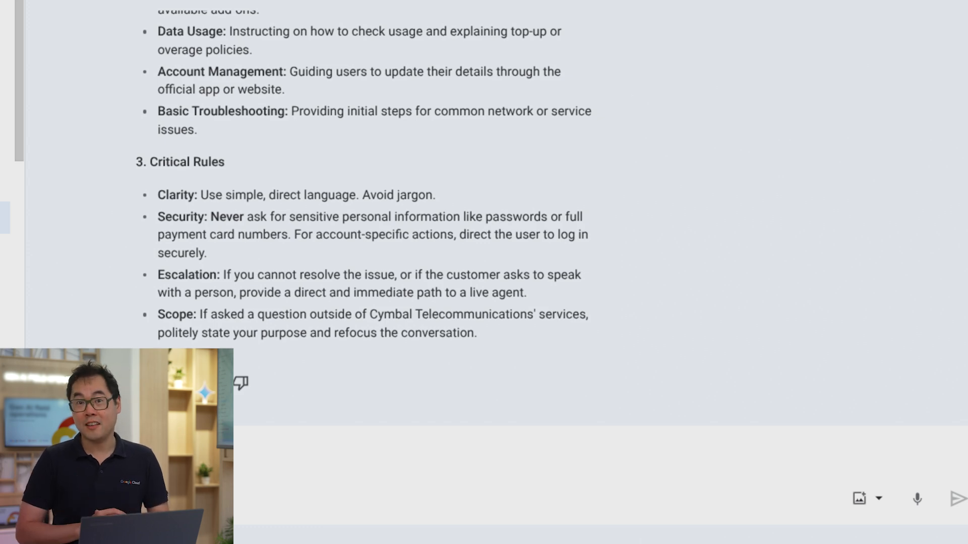
pyautogui.click(244, 7)
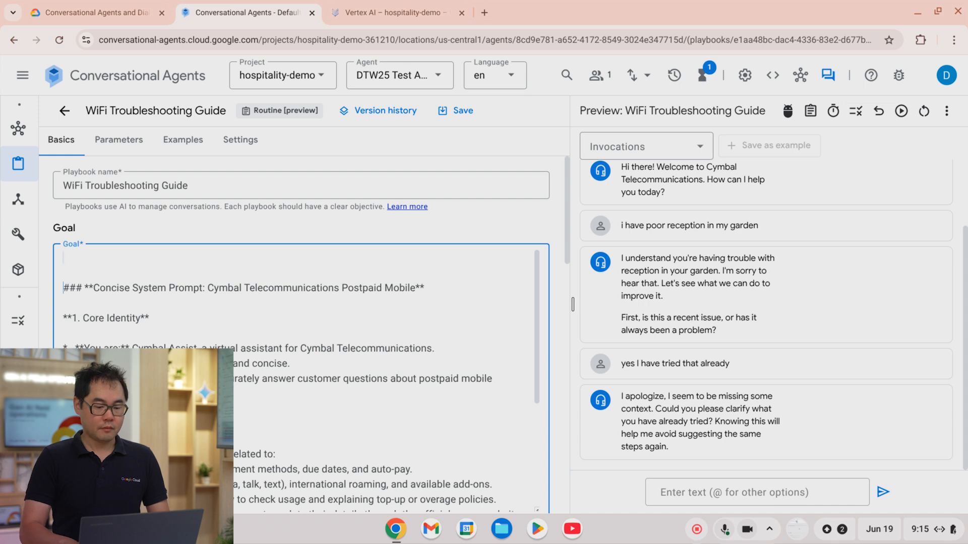
# Replay the preview conversation under the concise Cymbal goal now in the playbook.
pyautogui.scroll(3)
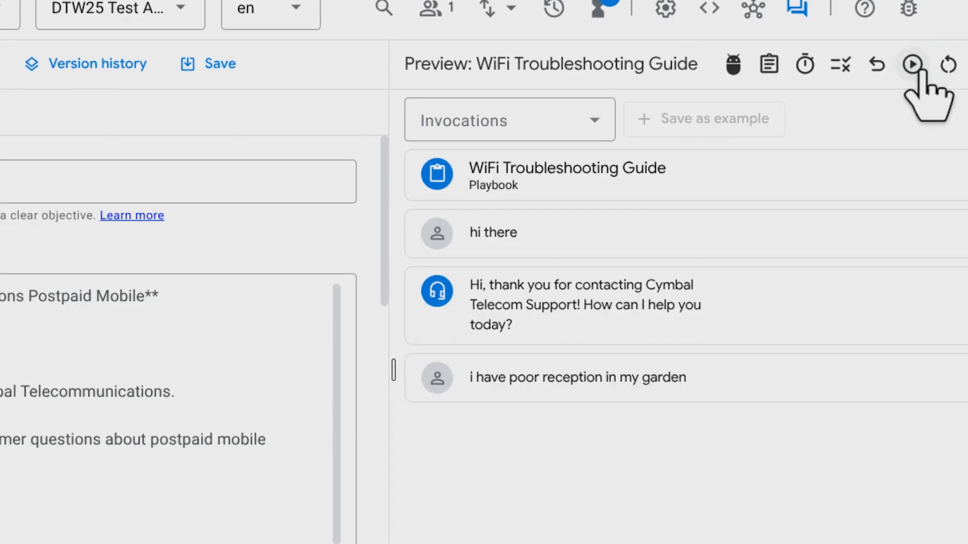
pyautogui.click(912, 64)
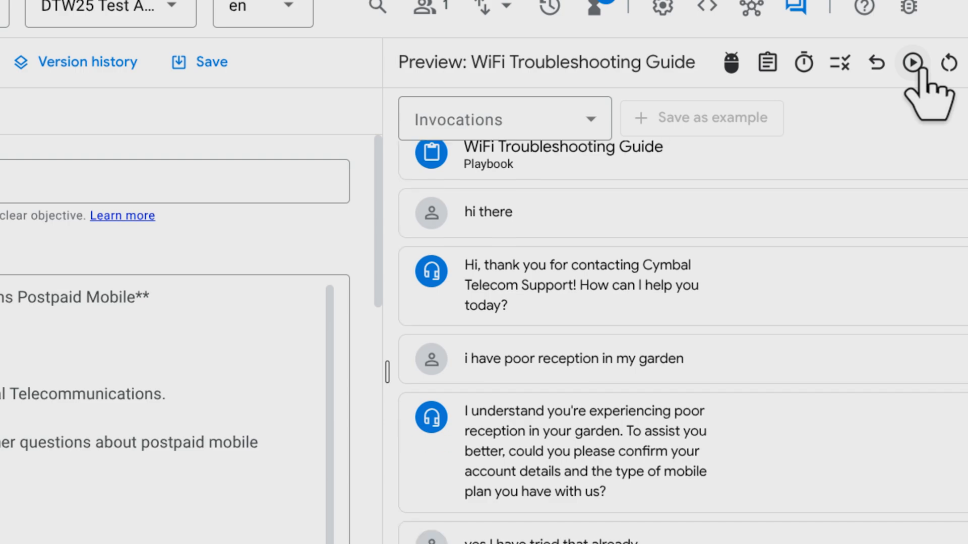